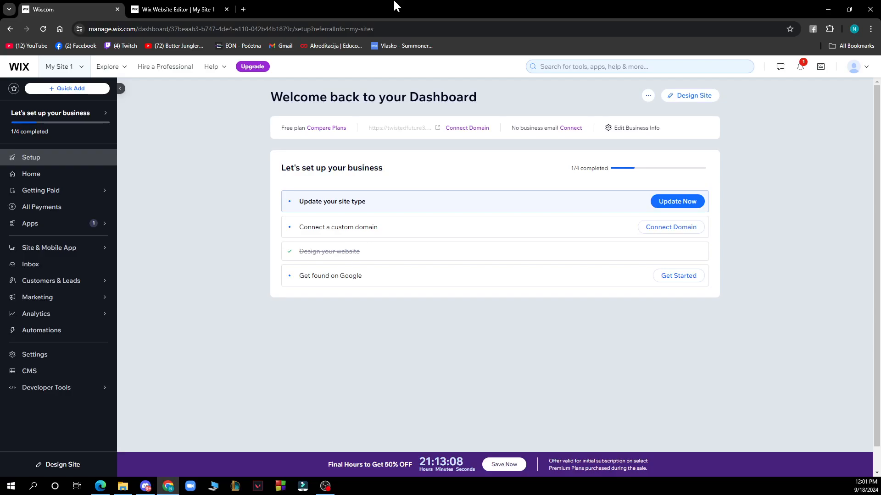
pyautogui.moveTo(156, 158)
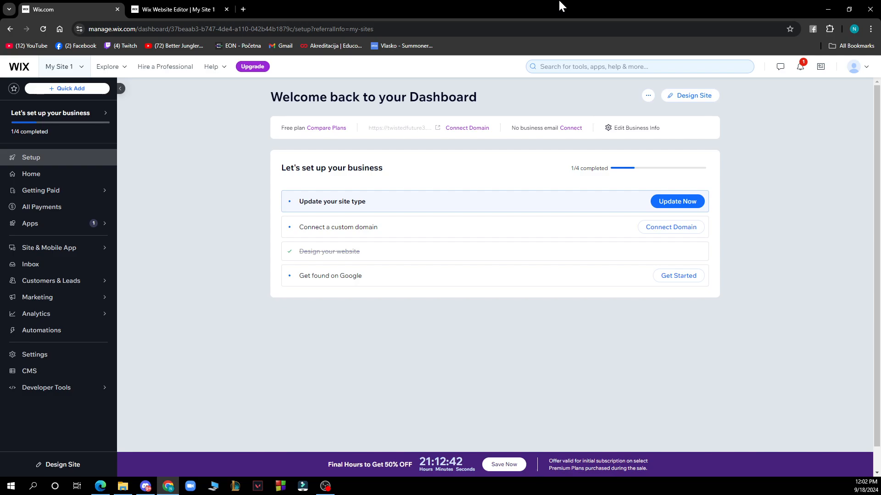
pyautogui.moveTo(168, 236)
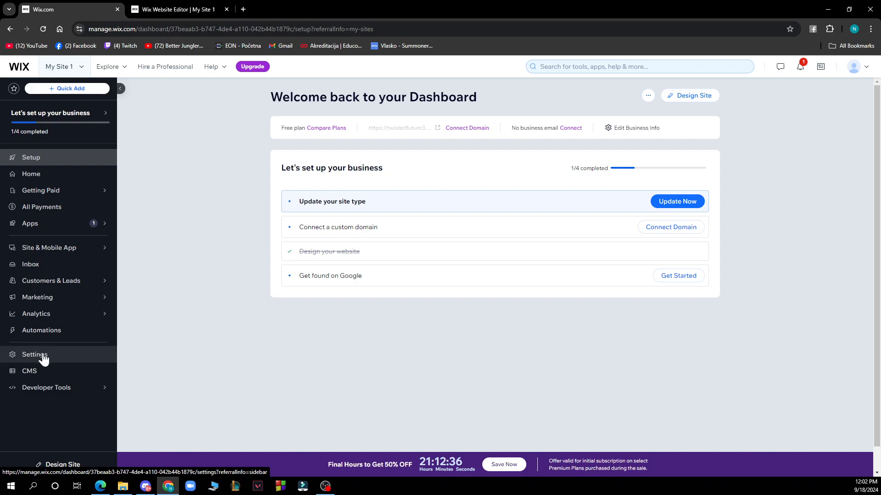
pyautogui.moveTo(72, 474)
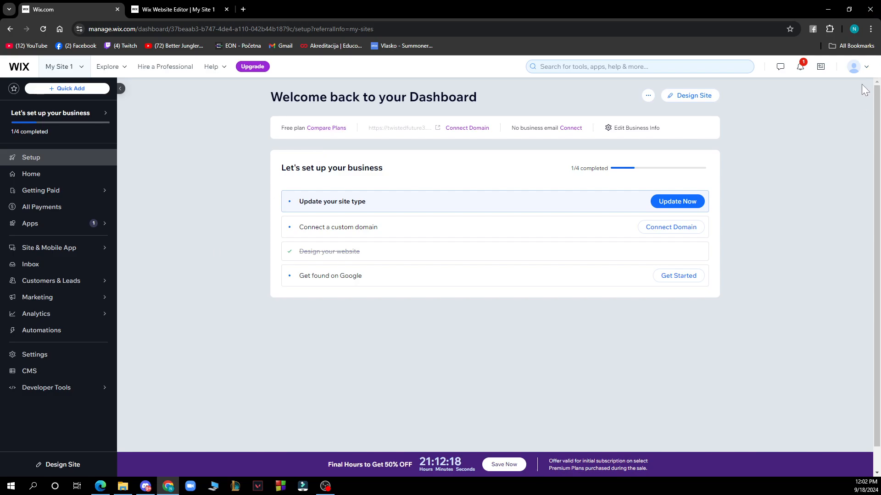
# - Open Account Settings from the profile avatar menu in the top bar
pyautogui.click(854, 66)
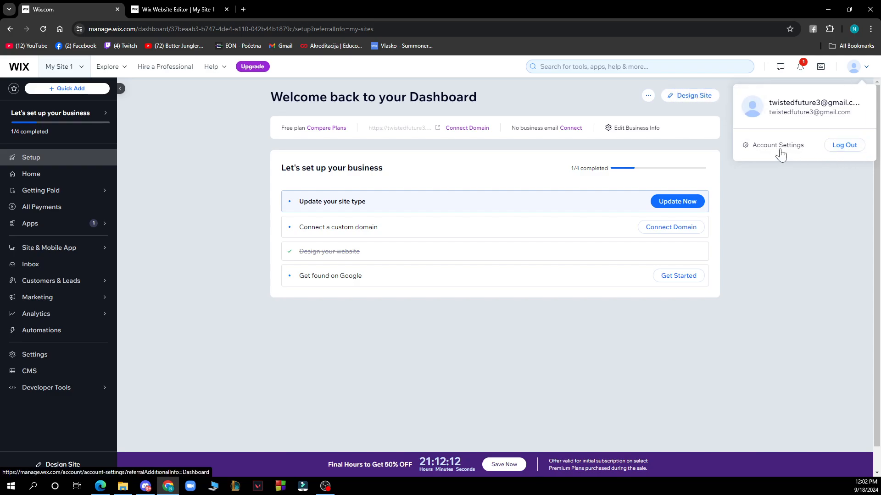
pyautogui.click(778, 145)
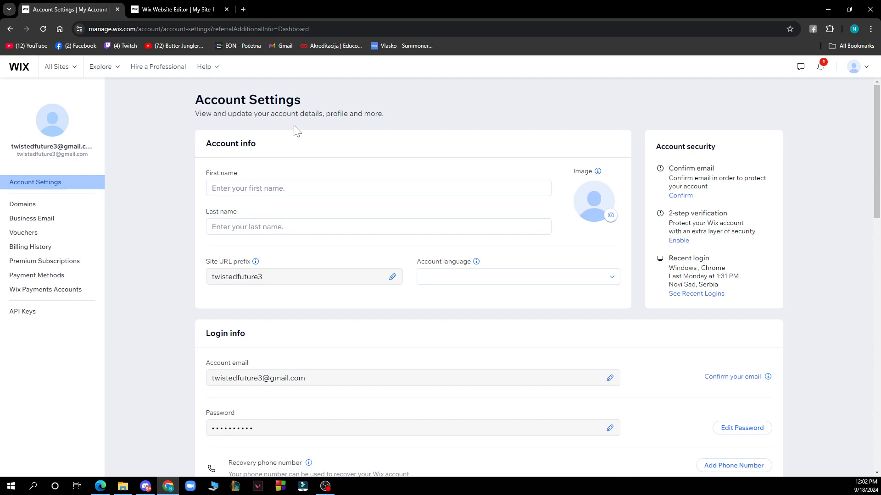
pyautogui.moveTo(279, 150)
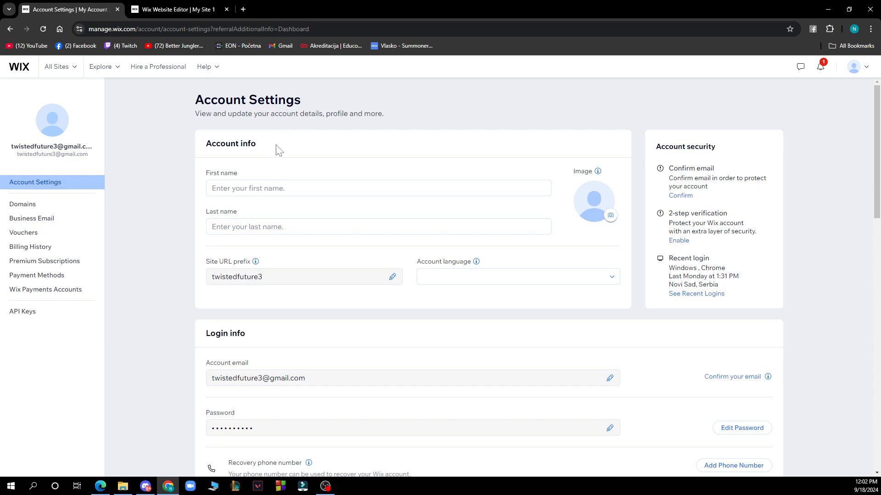
# - Set the account language to Svenska from the Account language dropdown
pyautogui.click(378, 188)
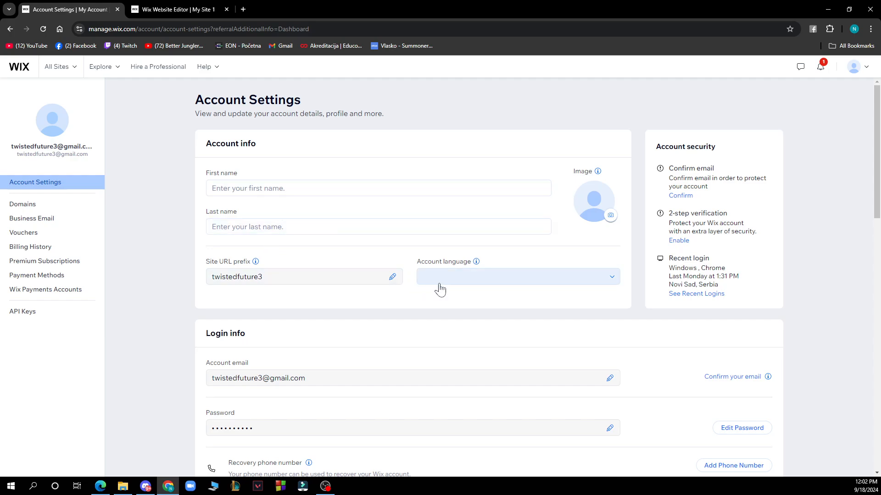
pyautogui.scroll(-3)
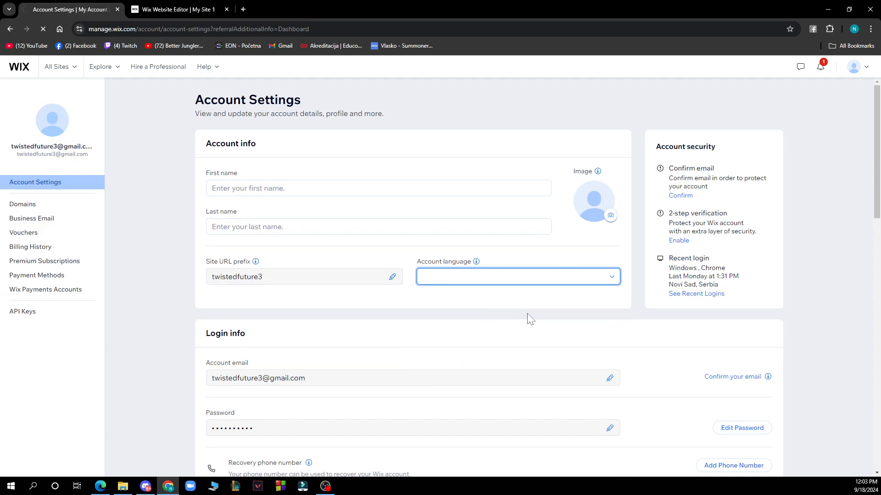
pyautogui.click(775, 28)
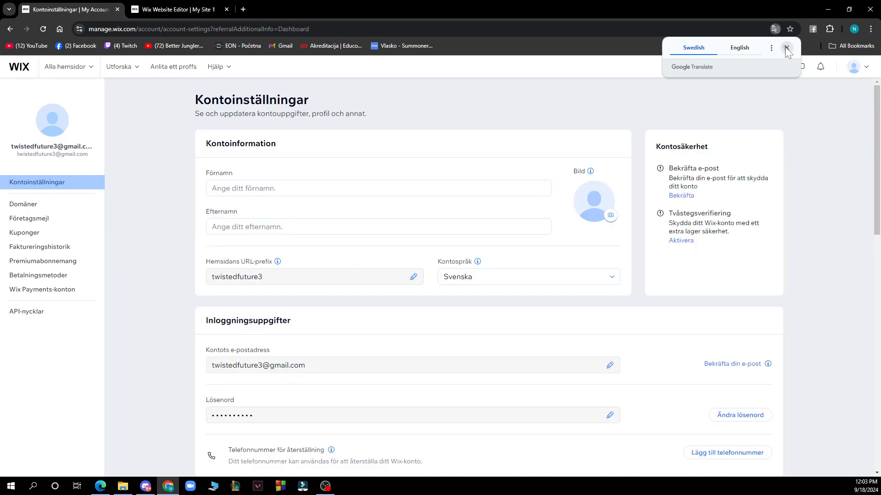
# - Dismiss the Translate popup, restore English, and open My Site 1 via Select & Edit Site
pyautogui.click(526, 276)
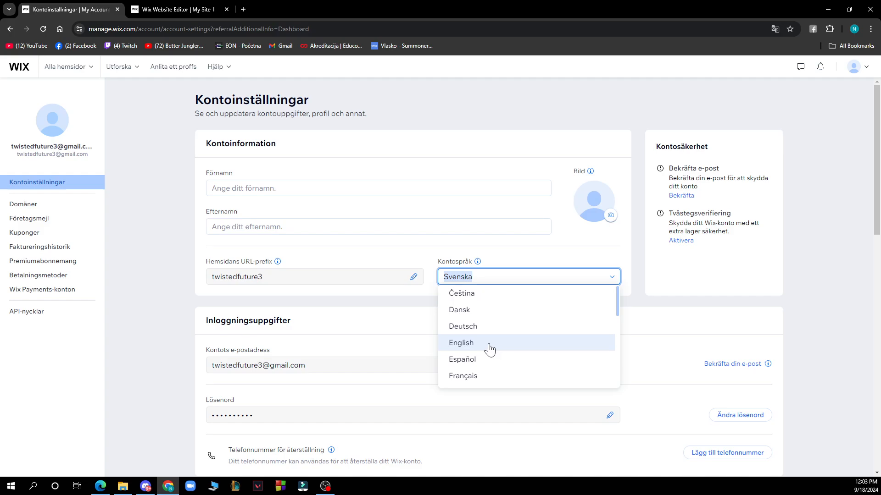
pyautogui.click(460, 342)
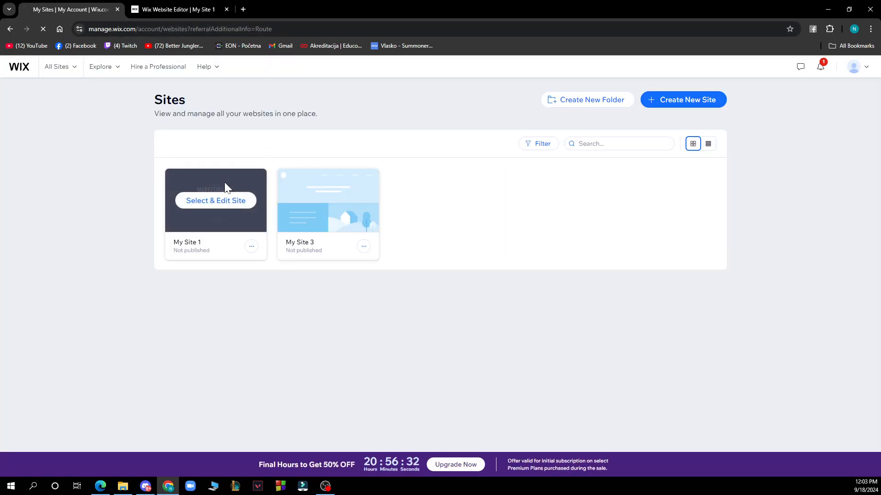
pyautogui.click(215, 201)
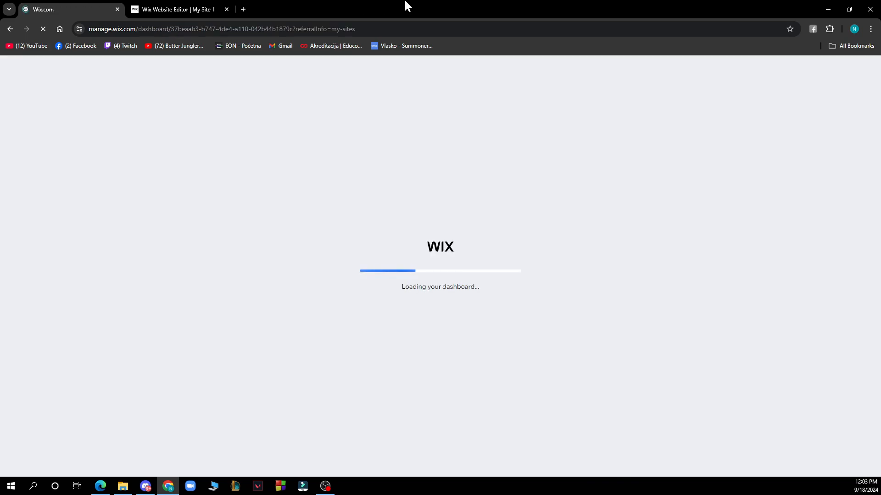